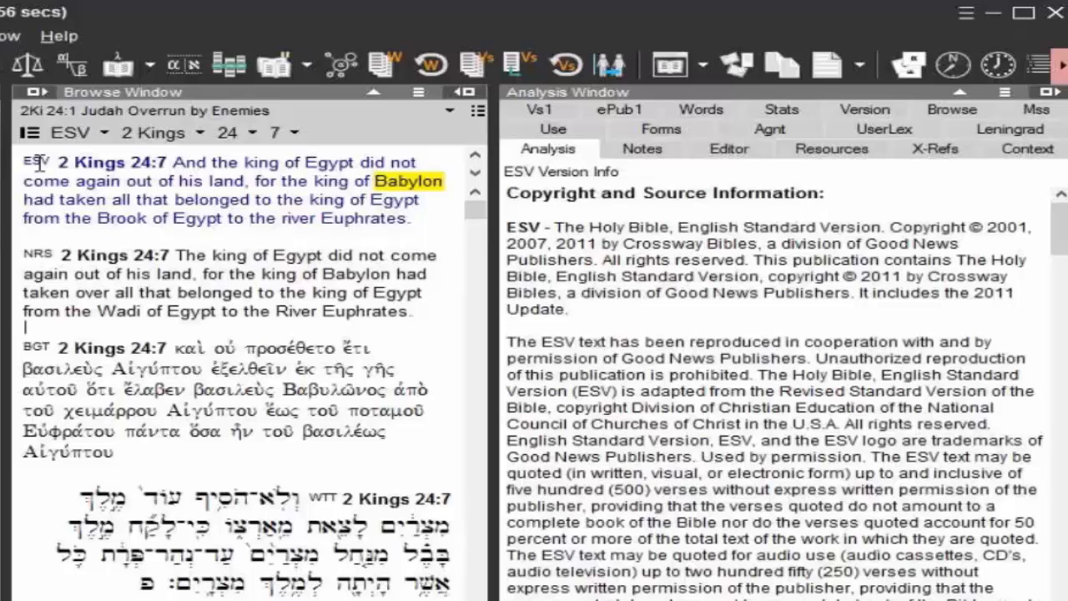
Bring up context options for the ESV version, the word king, then the word Egypt
right_click(37, 162)
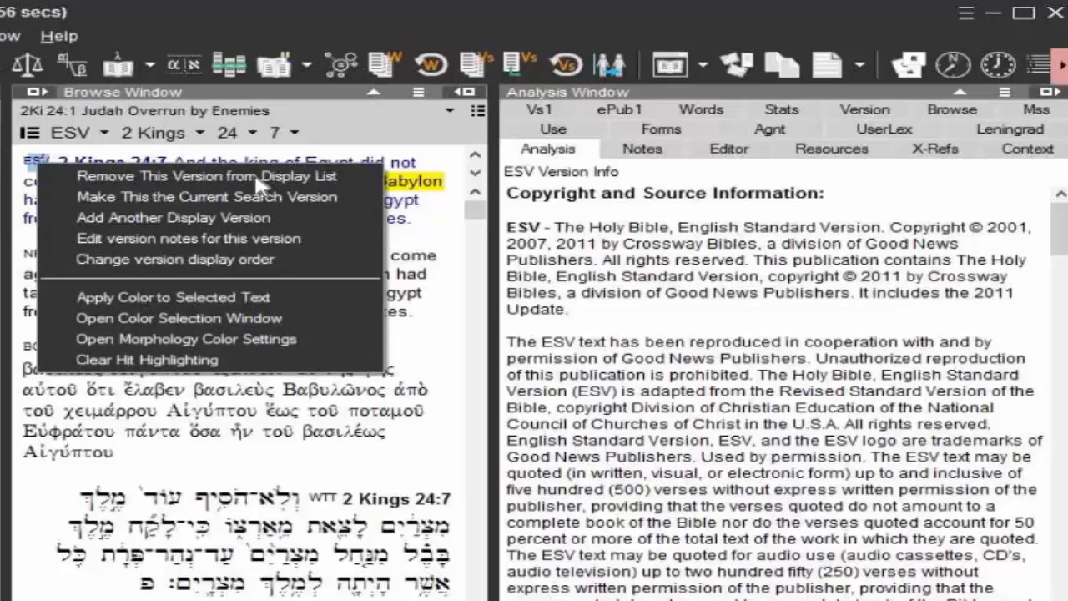
mouse_move(220, 232)
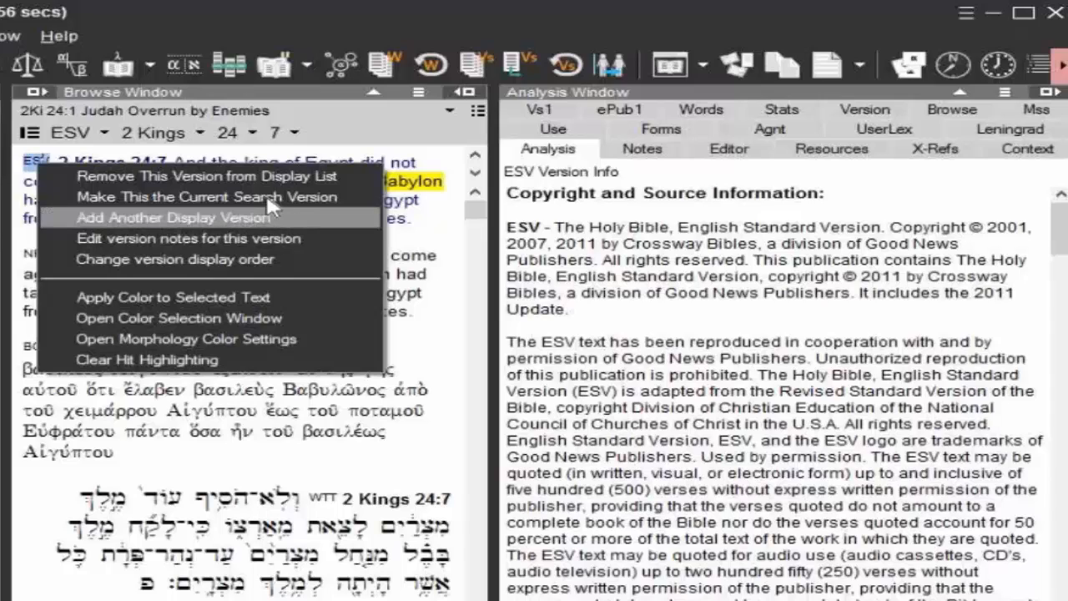
mouse_move(266, 275)
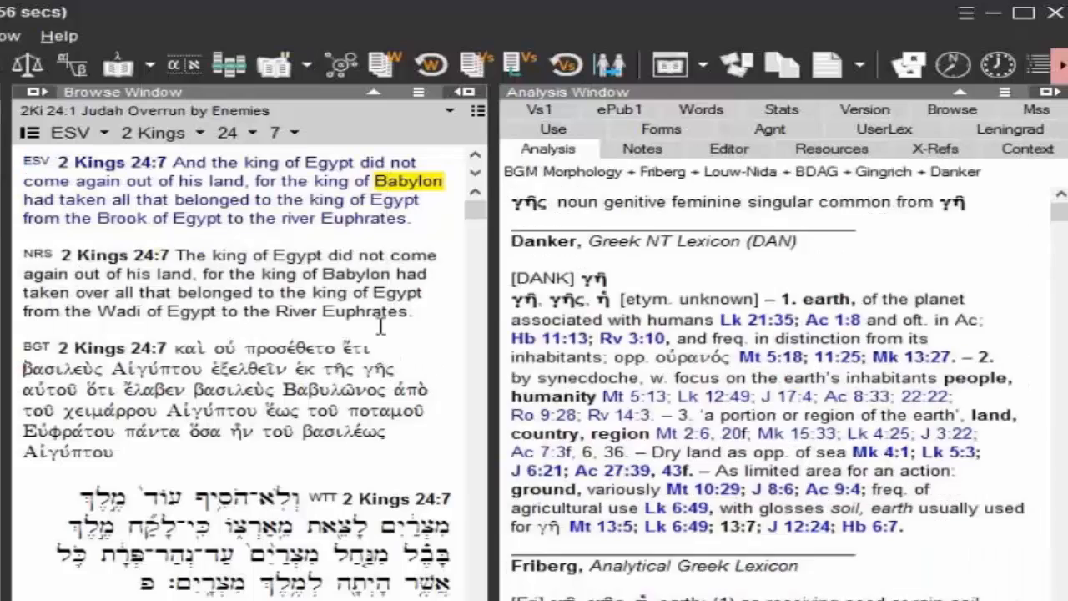
right_click(267, 162)
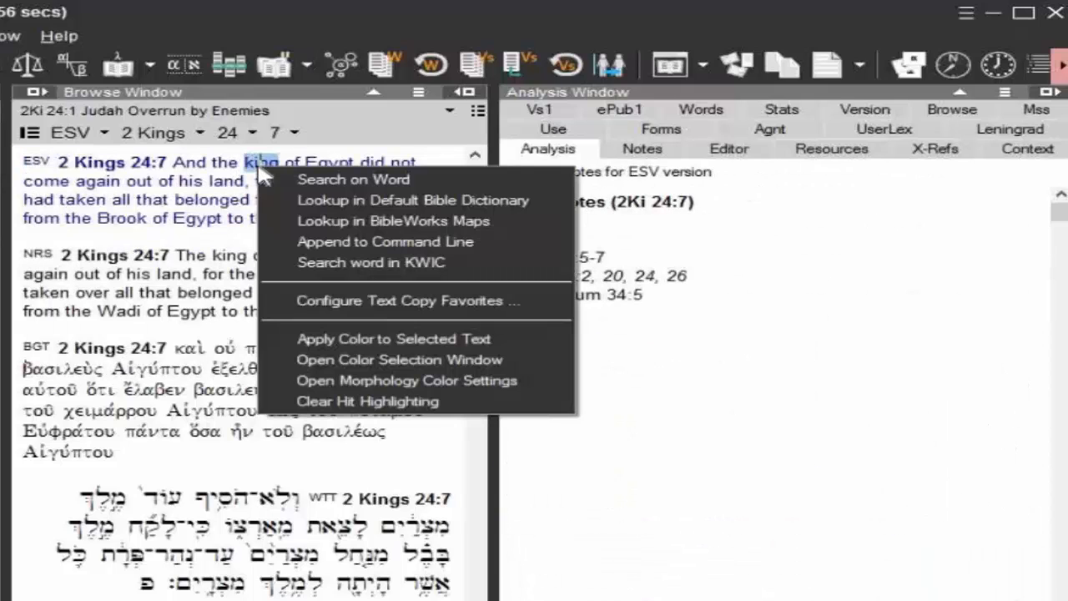
mouse_move(476, 187)
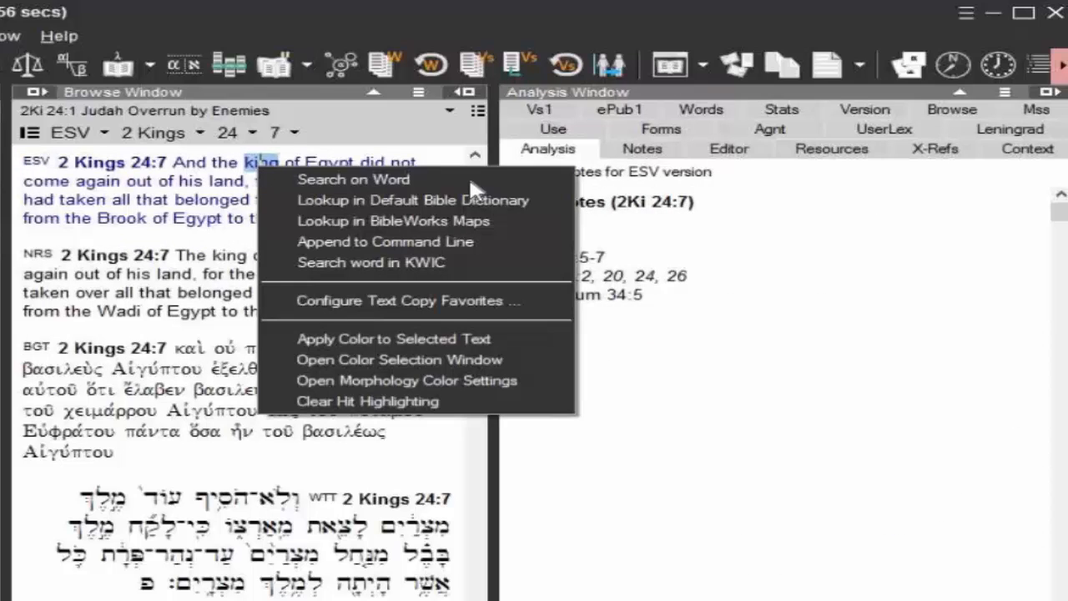
mouse_move(491, 283)
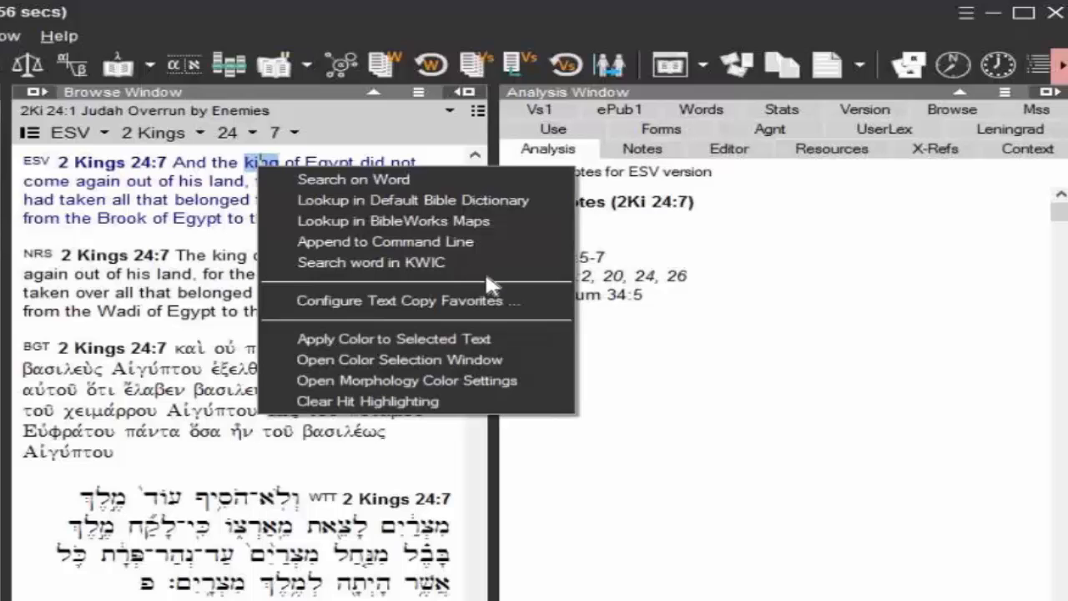
mouse_move(442, 250)
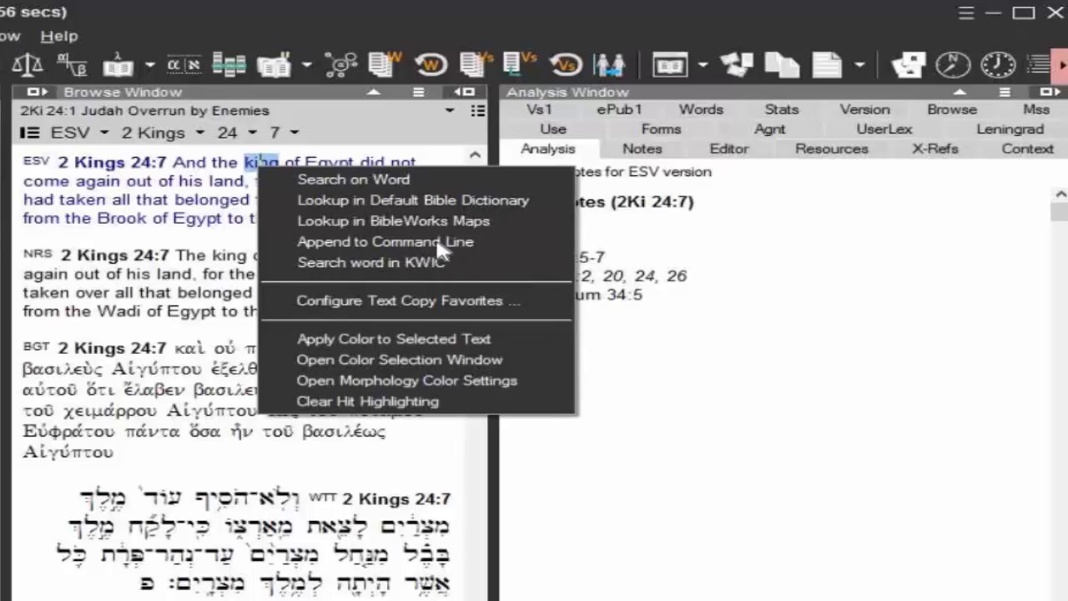
mouse_move(401, 230)
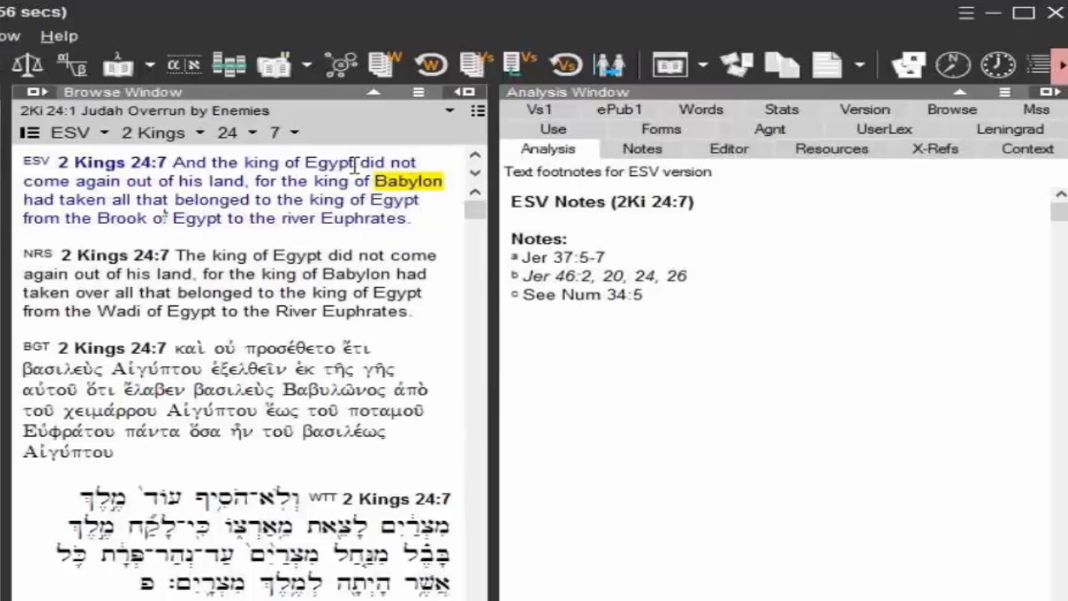
right_click(327, 161)
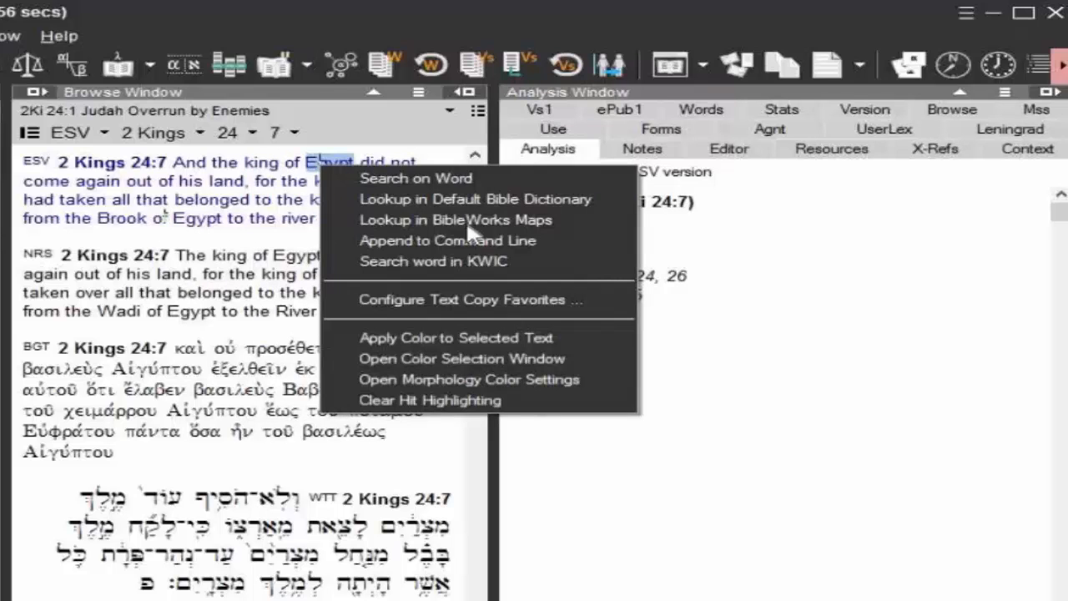
Look up Egypt in BibleWorks Maps and display the Egypt Sites for Conquest of Canaan entry
left_click(454, 220)
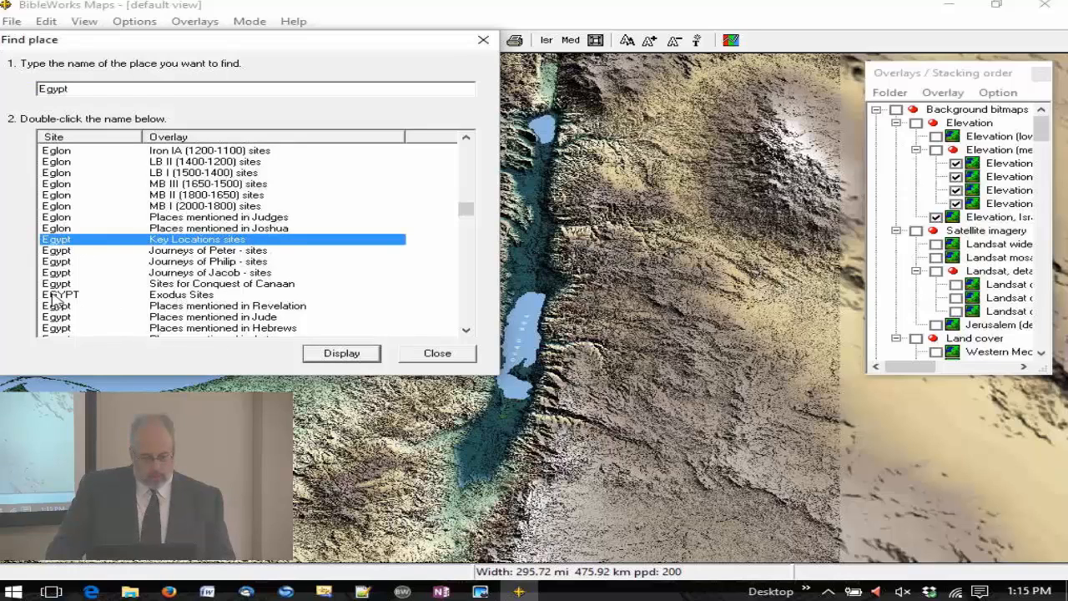
left_click(180, 294)
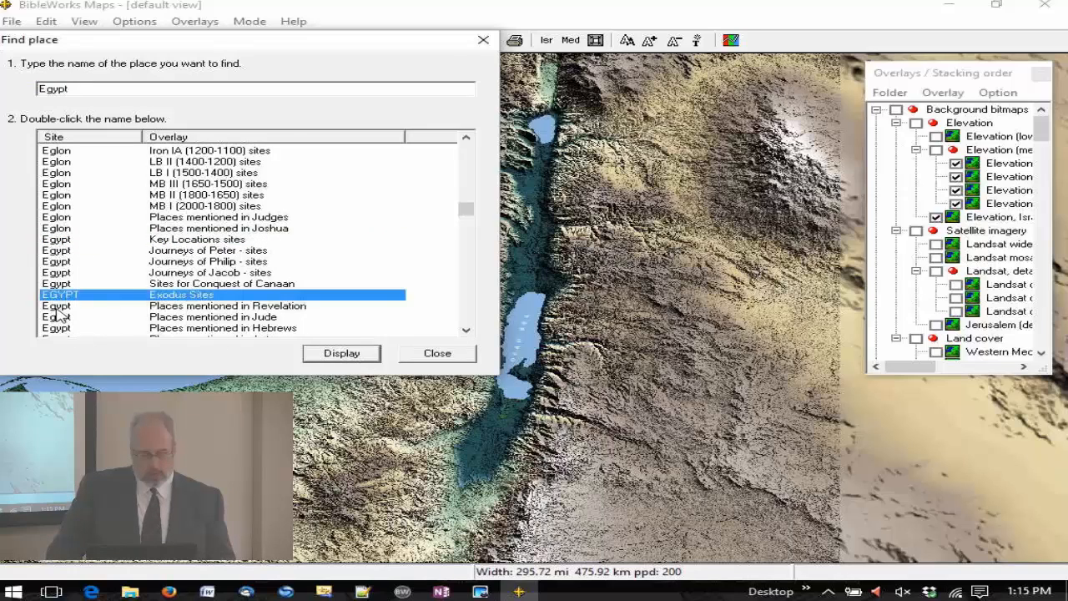
left_click(221, 284)
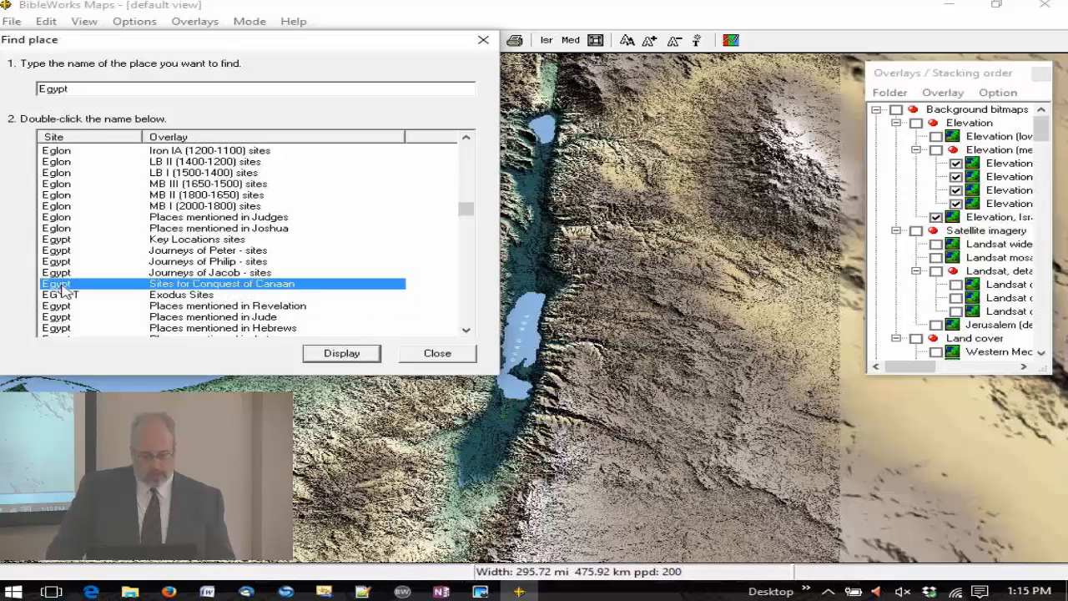
left_click(341, 354)
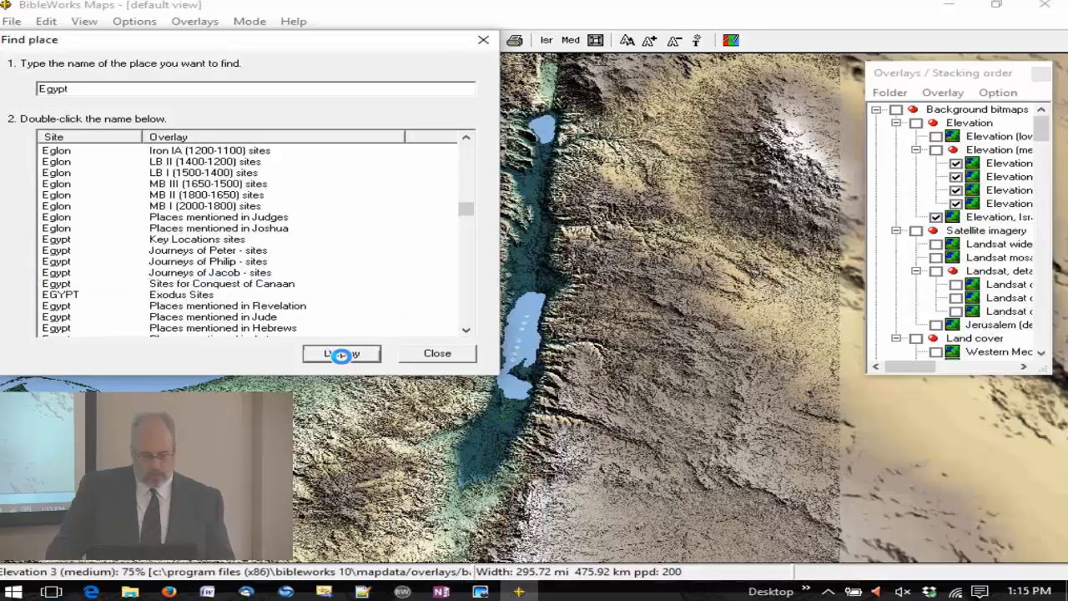
left_click(341, 354)
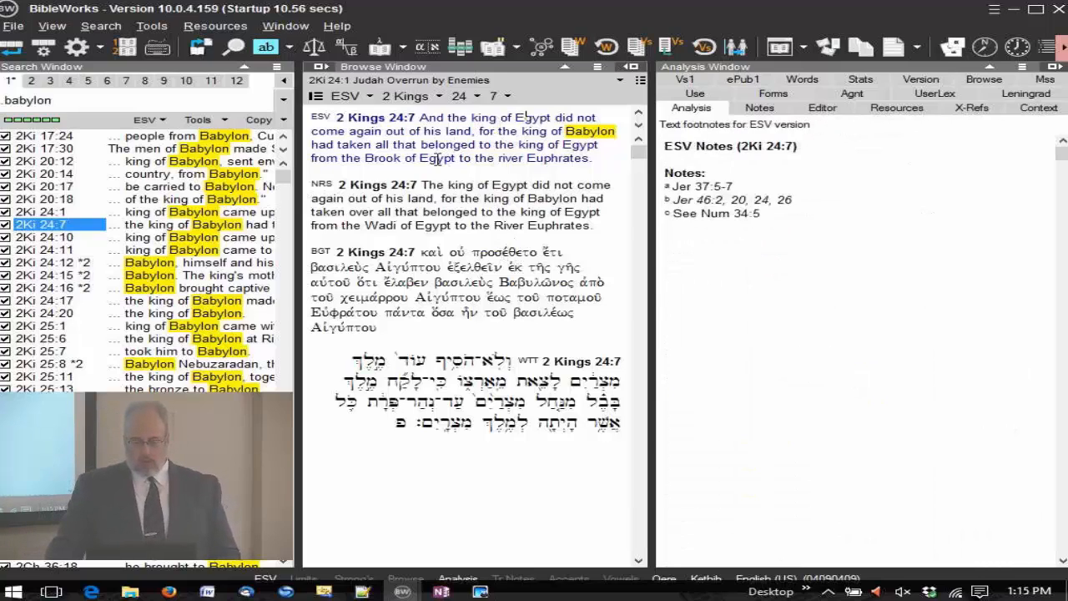
Bring up the word options for Brook in the ESV text of 2 Kings 24:7
right_click(384, 157)
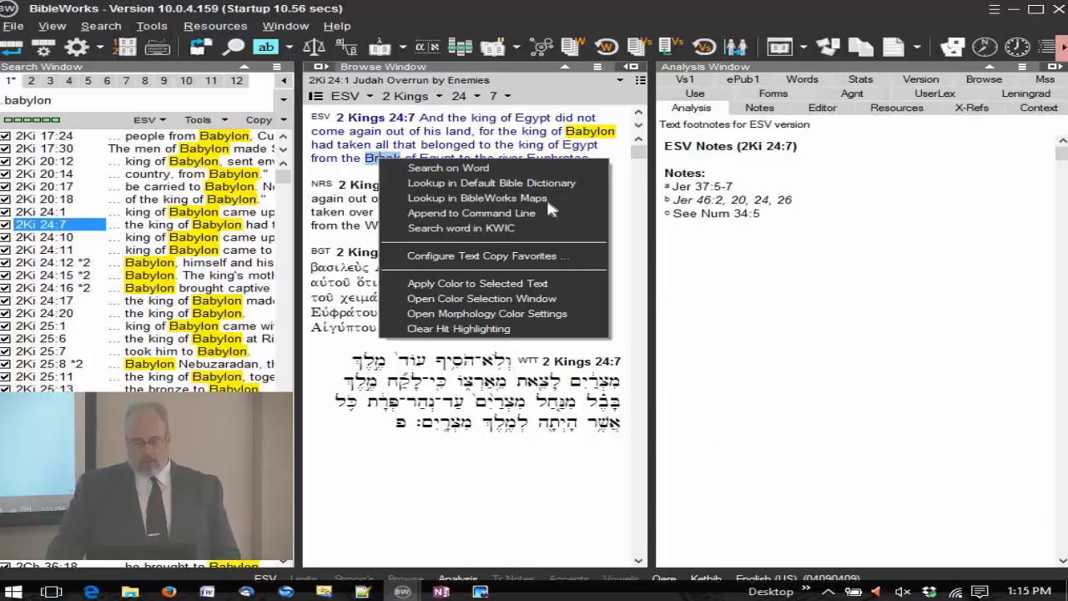
mouse_move(497, 227)
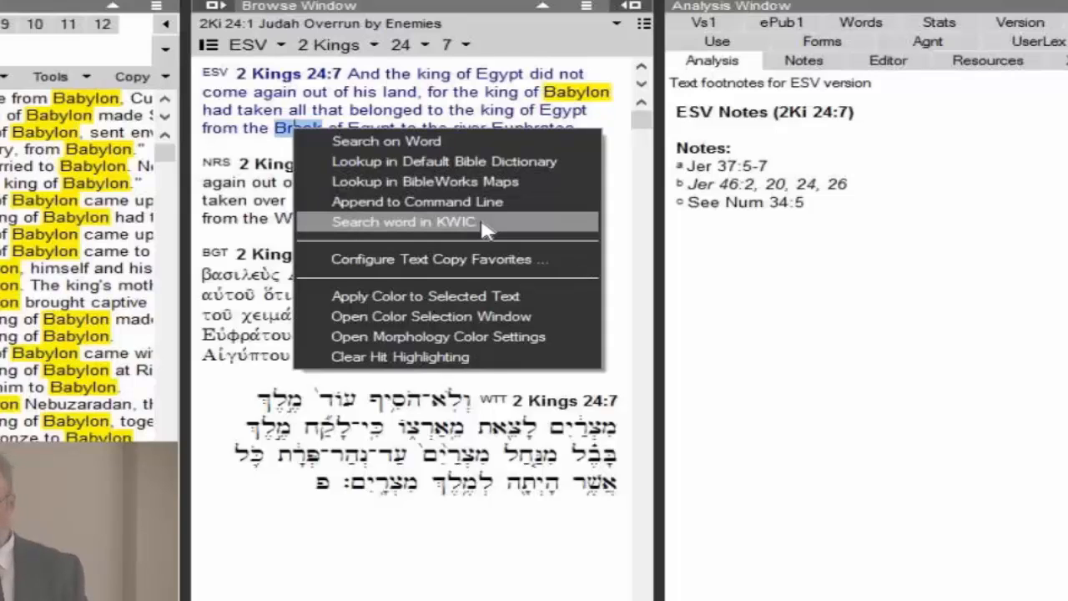
mouse_move(438, 233)
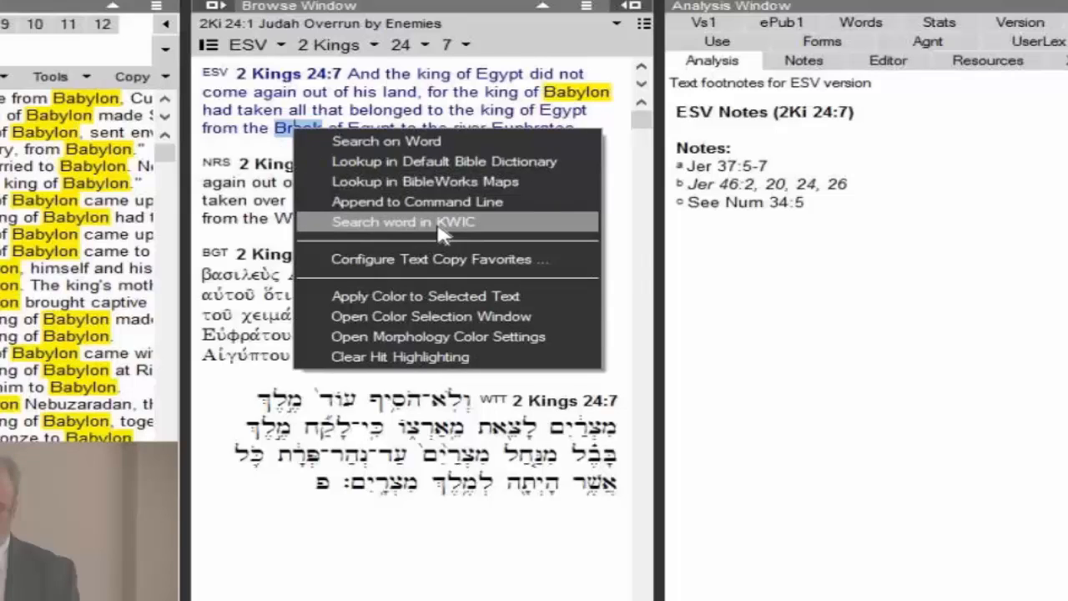
Build a KWIC collocation table for brook across Genesis to Revelation in the ESV
left_click(404, 222)
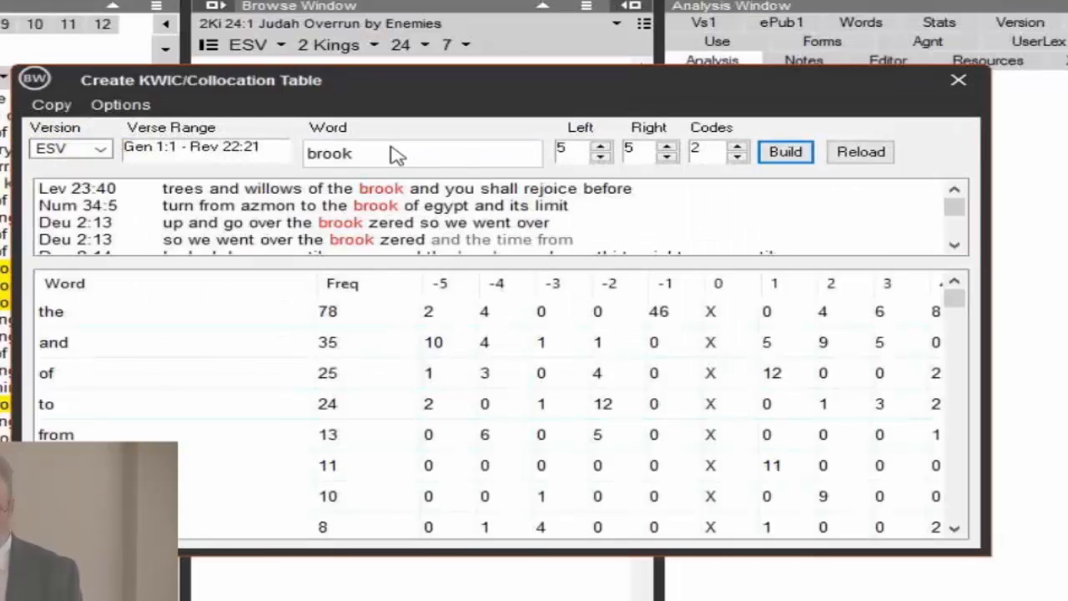
mouse_move(325, 166)
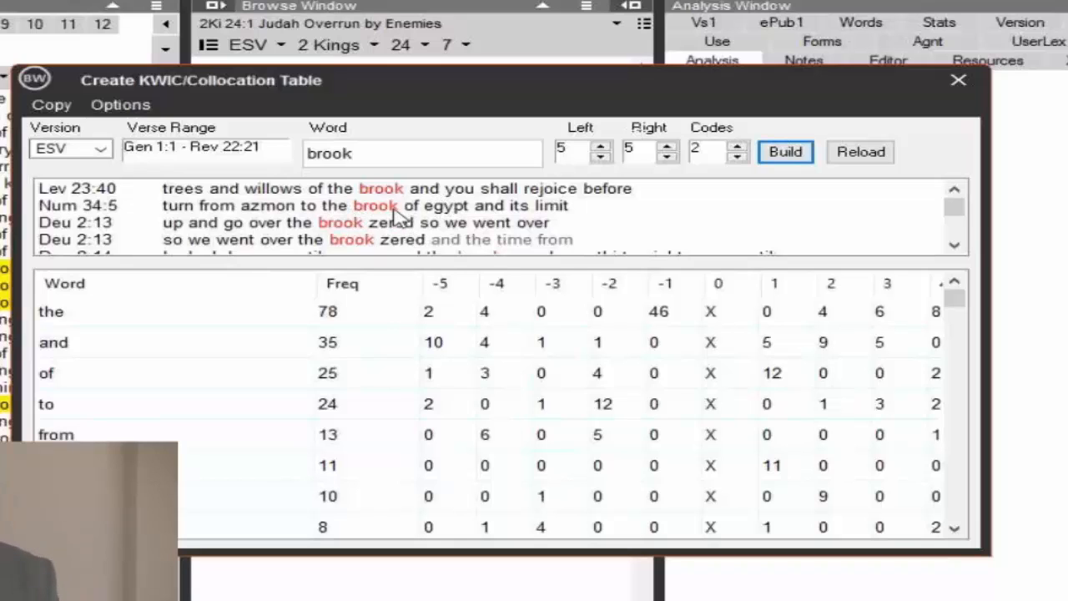
mouse_move(354, 233)
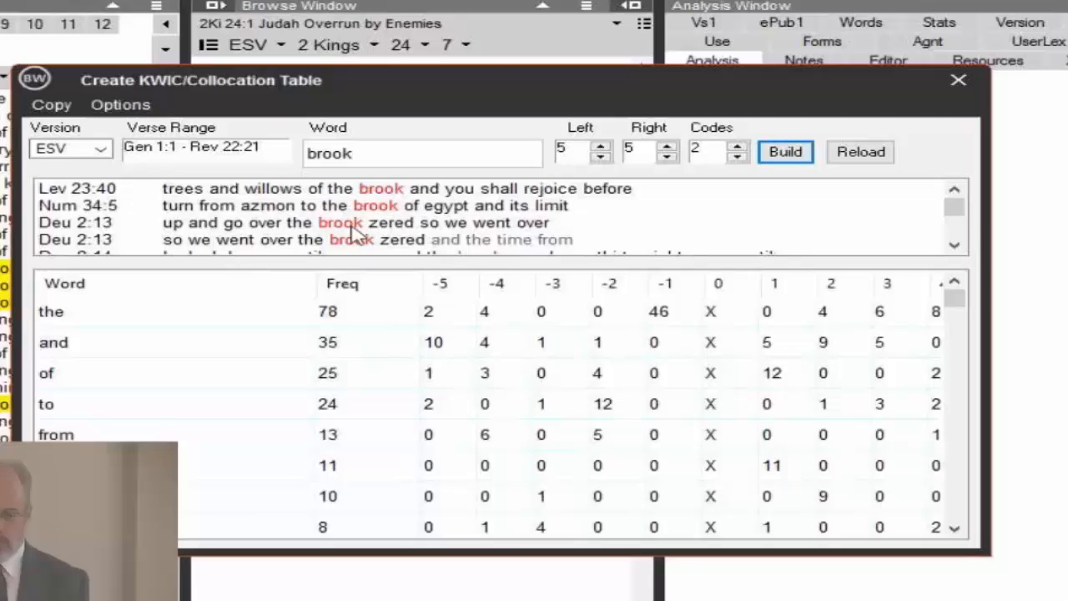
mouse_move(421, 219)
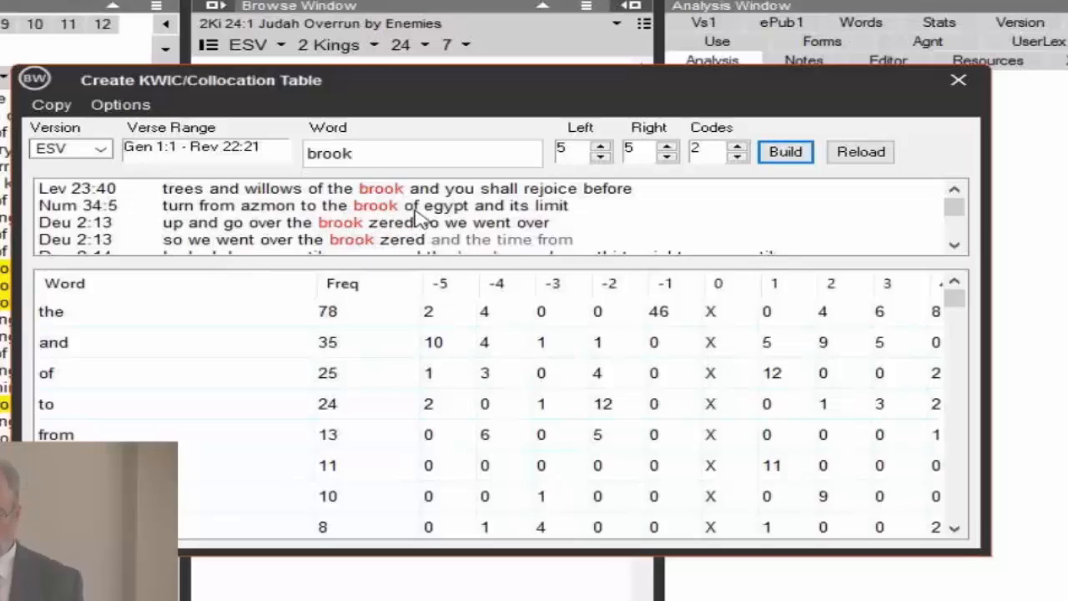
mouse_move(234, 328)
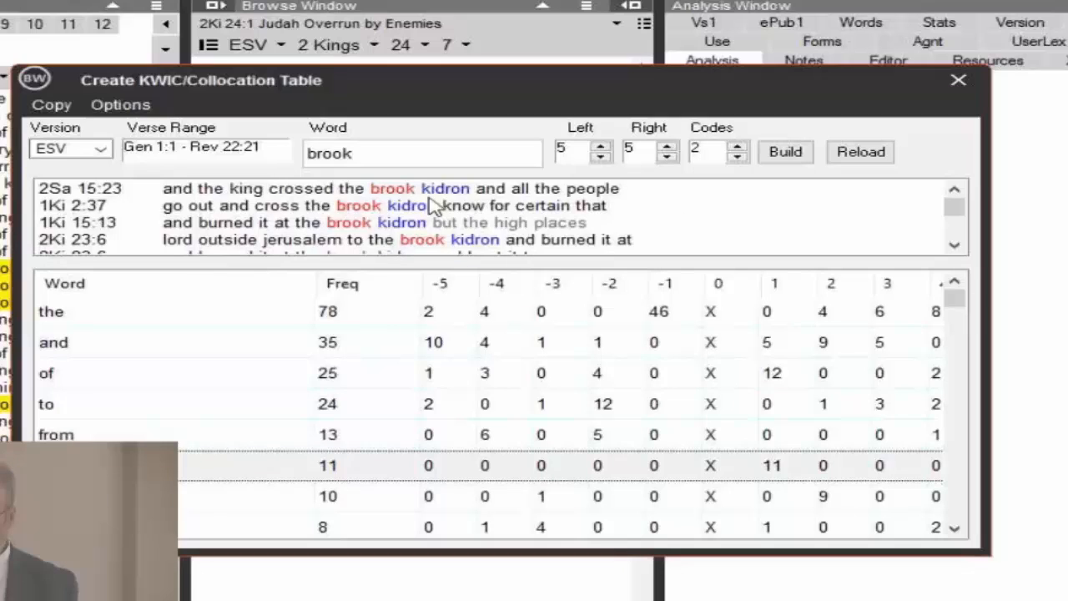
mouse_move(409, 215)
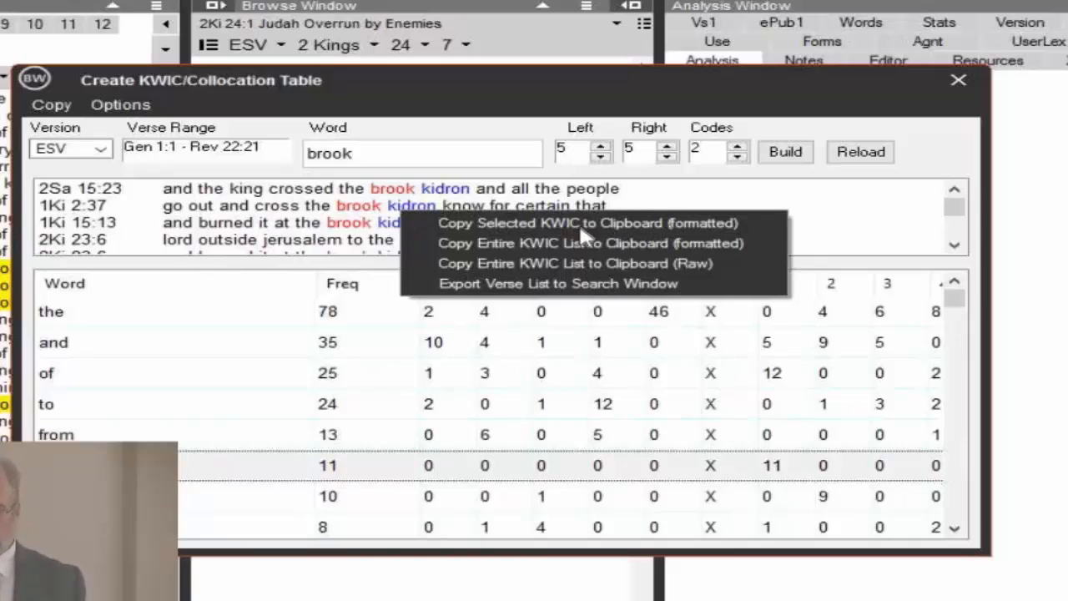
mouse_move(584, 224)
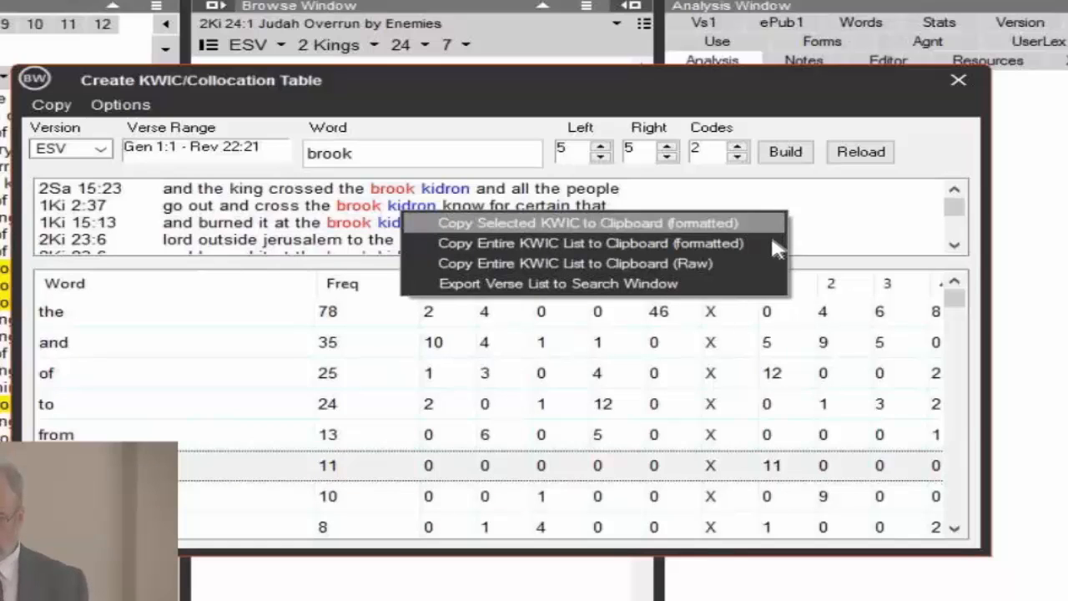
mouse_move(674, 291)
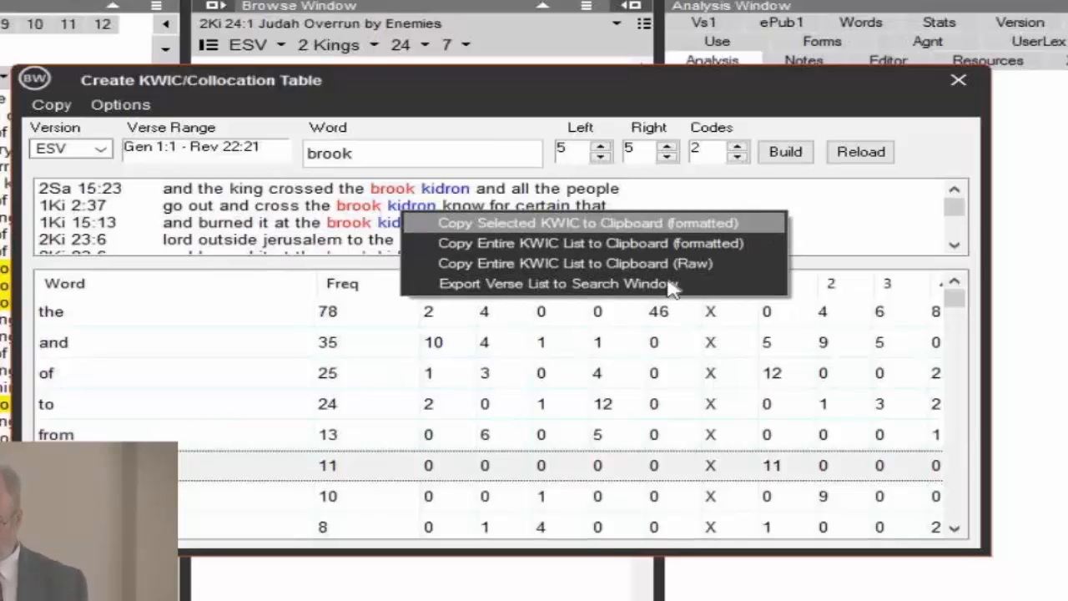
mouse_move(592, 290)
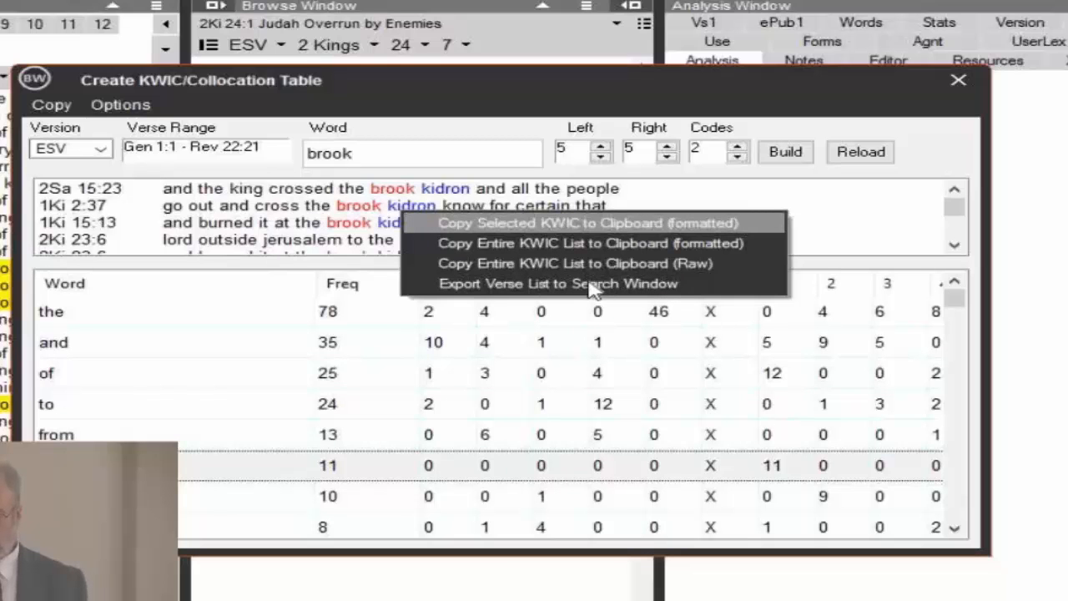
Export the brook KWIC verse list to the search results window
left_click(558, 284)
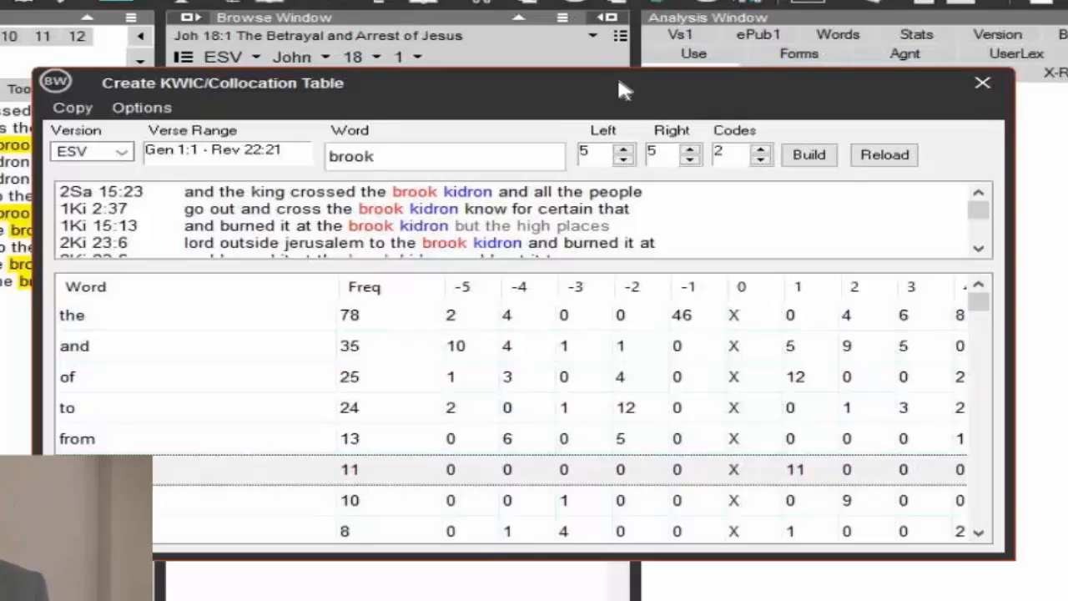
mouse_move(430, 170)
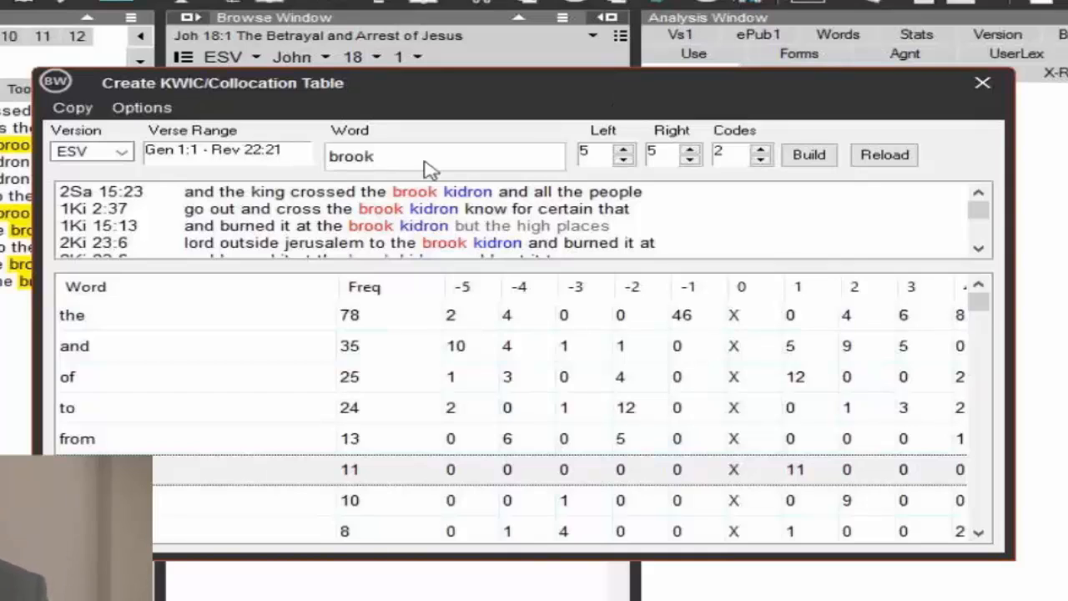
Rebuild the table for the word seven in verse range rev and show the seven-near-seven verses
double_click(350, 157)
type("s")
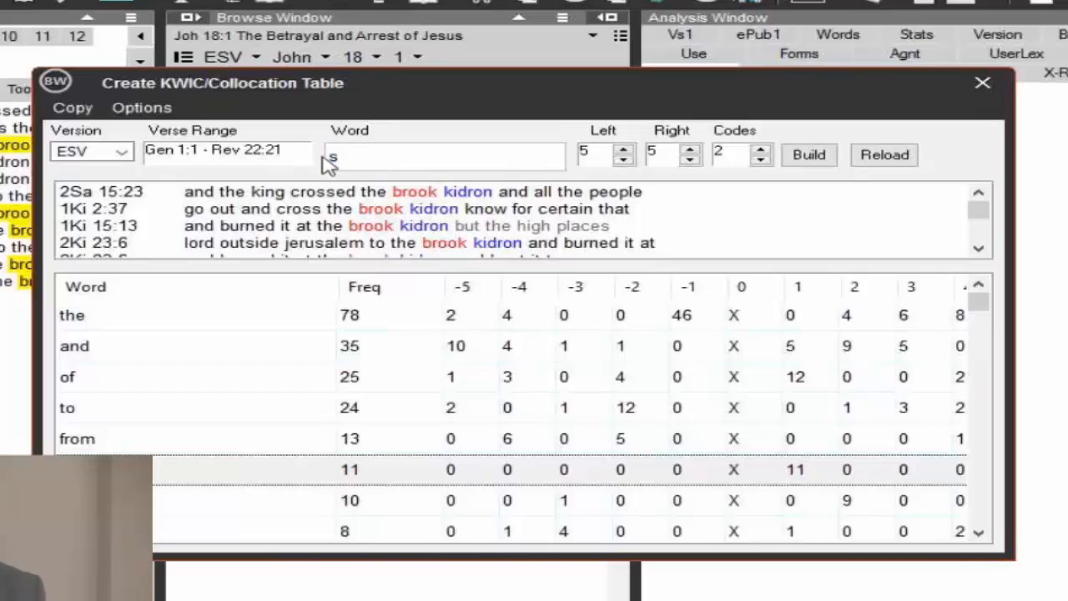
type("even")
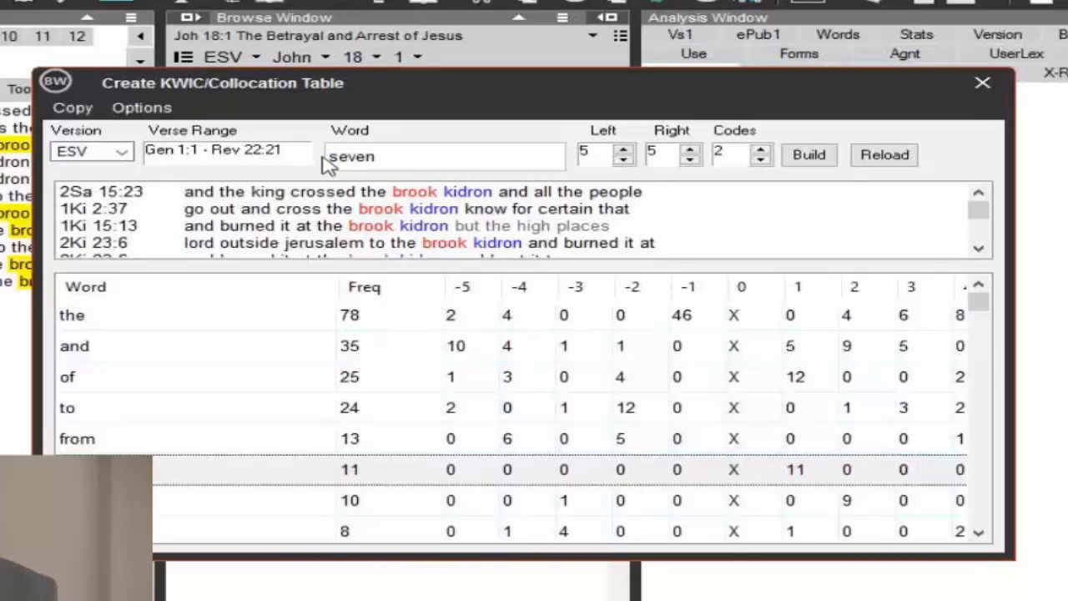
triple_click(217, 153)
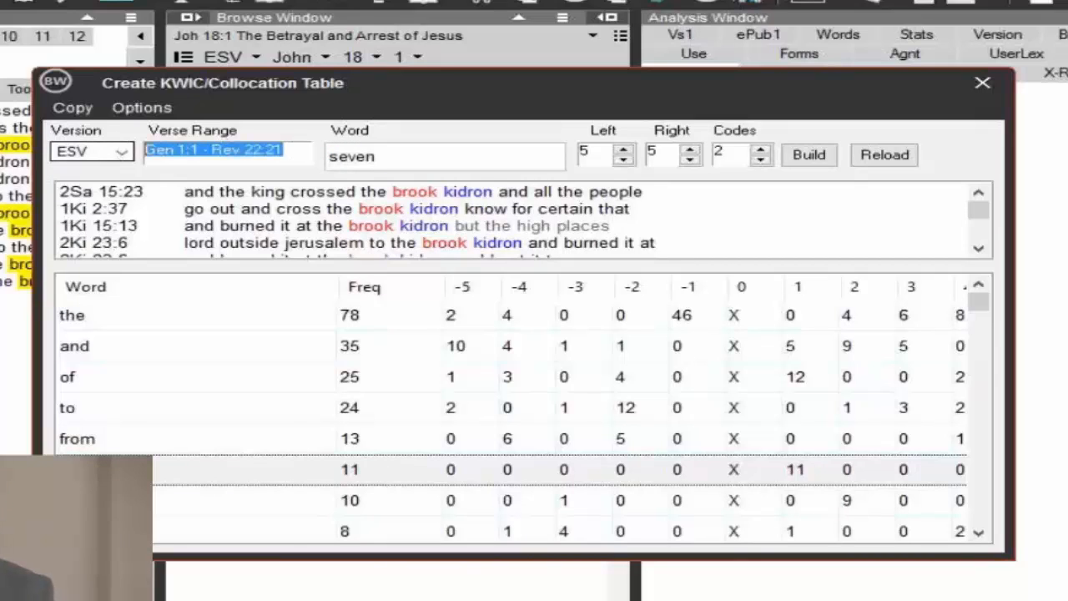
type("rev")
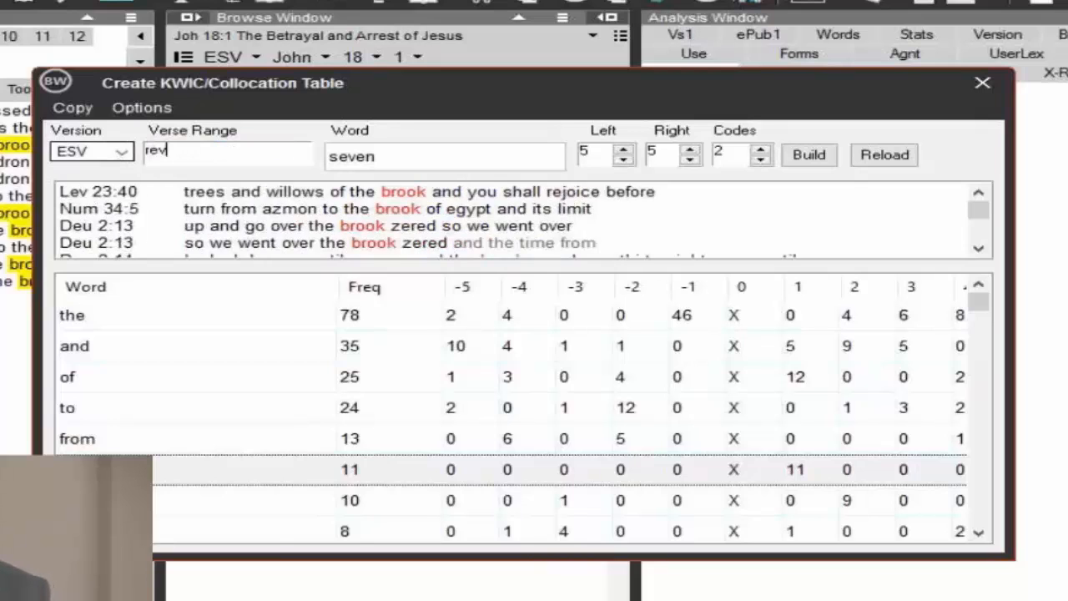
left_click(807, 153)
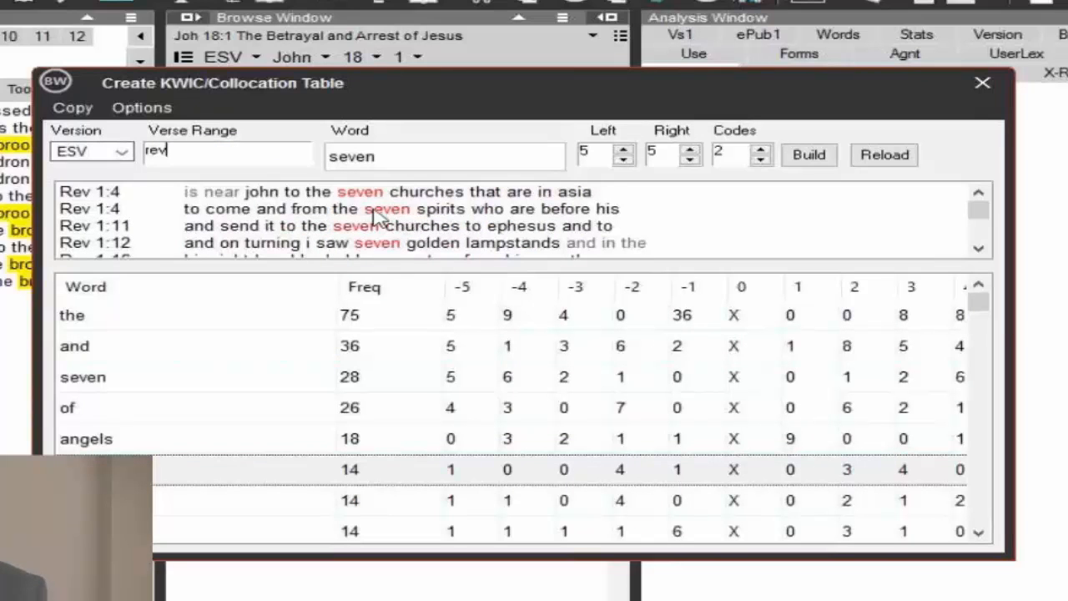
mouse_move(113, 369)
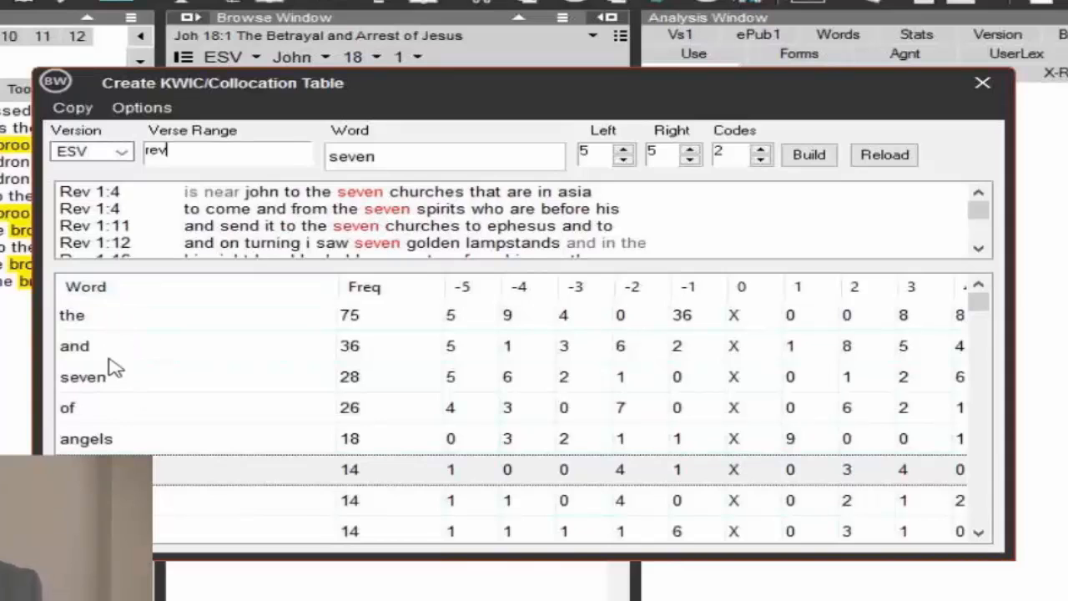
left_click(83, 377)
type("0")
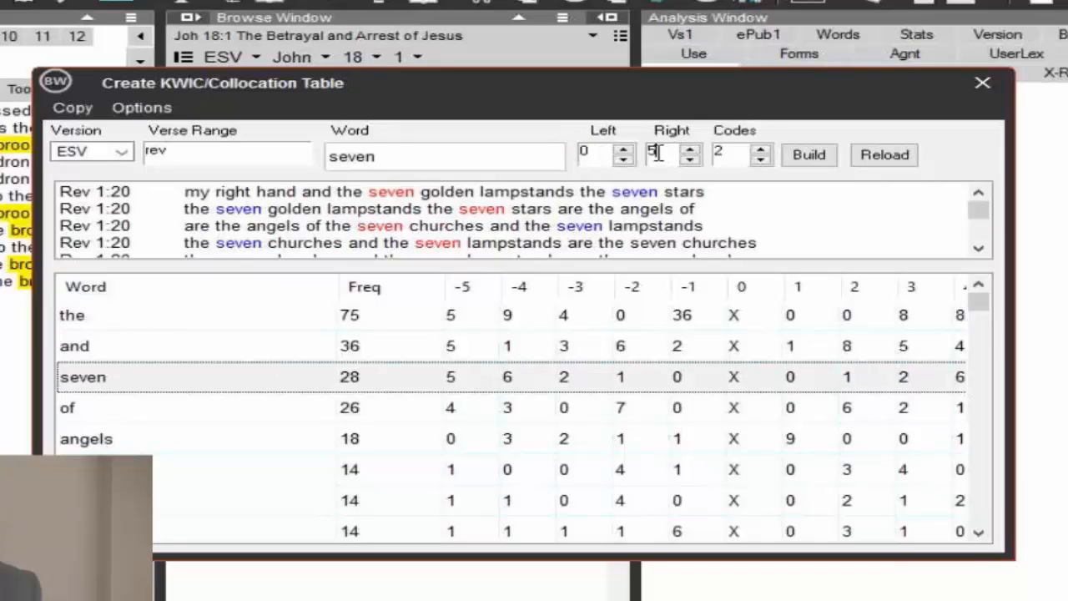
Set the right context span to 1 and rebuild, showing the seven stars verses
type("1")
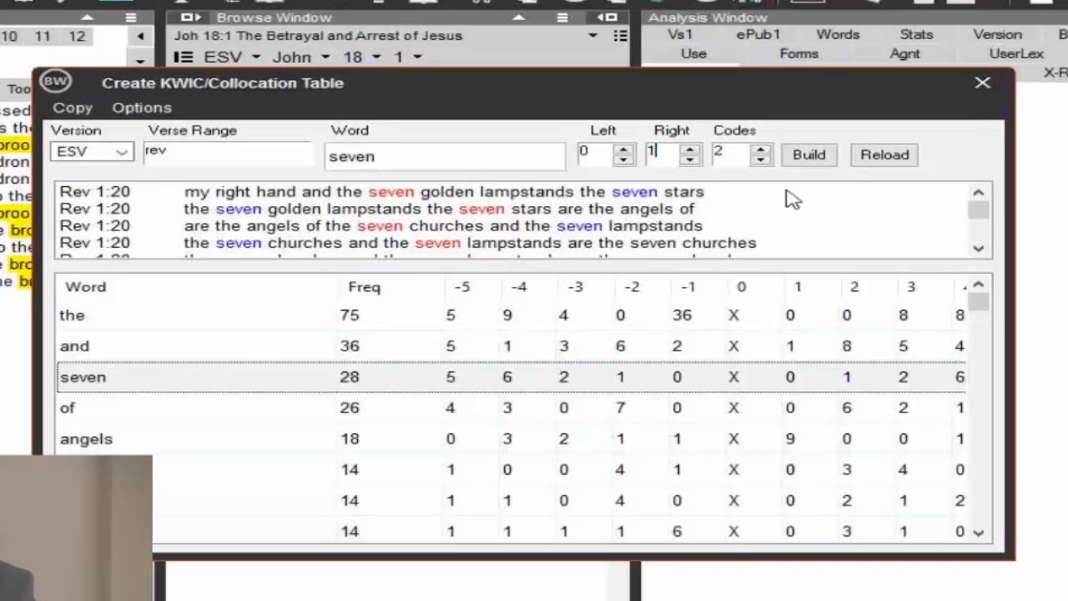
left_click(808, 153)
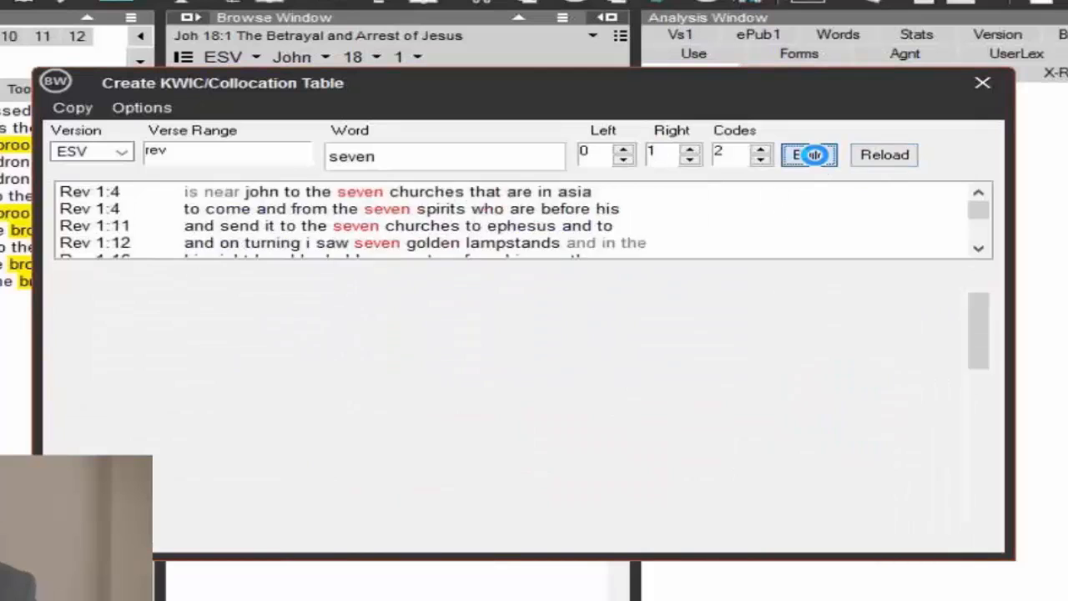
left_click(808, 154)
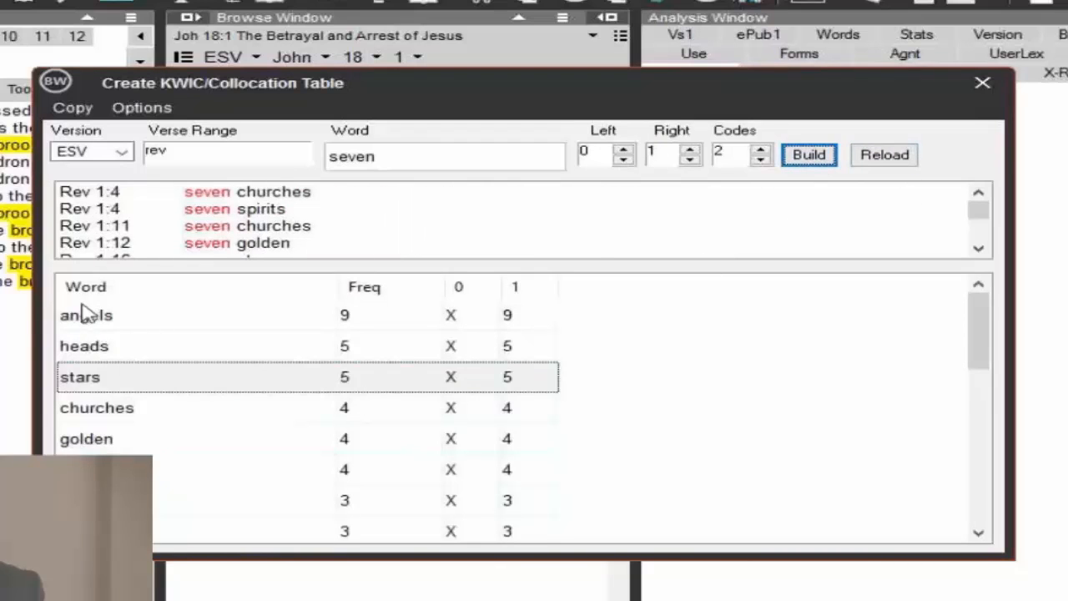
Review the seven angels, churches and spirits verses, then bring up actions for a John 18:1 word
left_click(87, 314)
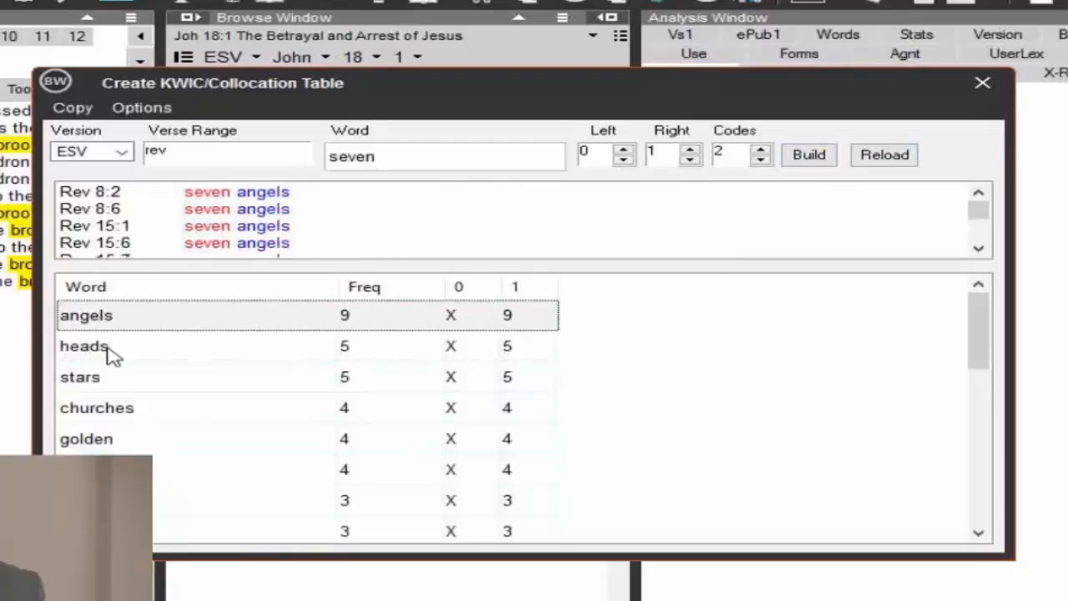
left_click(97, 408)
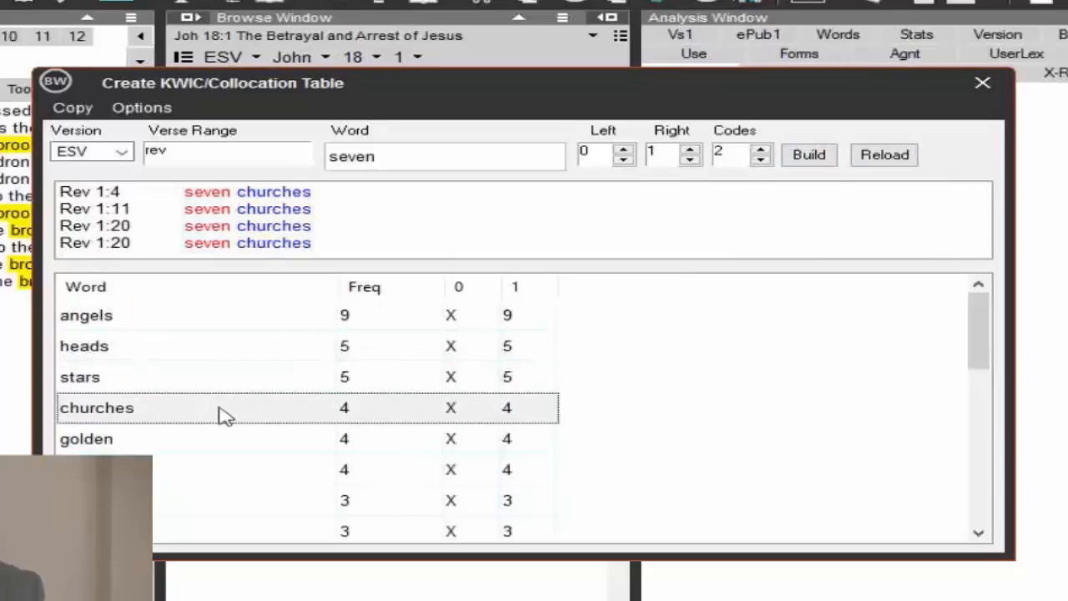
left_click(86, 437)
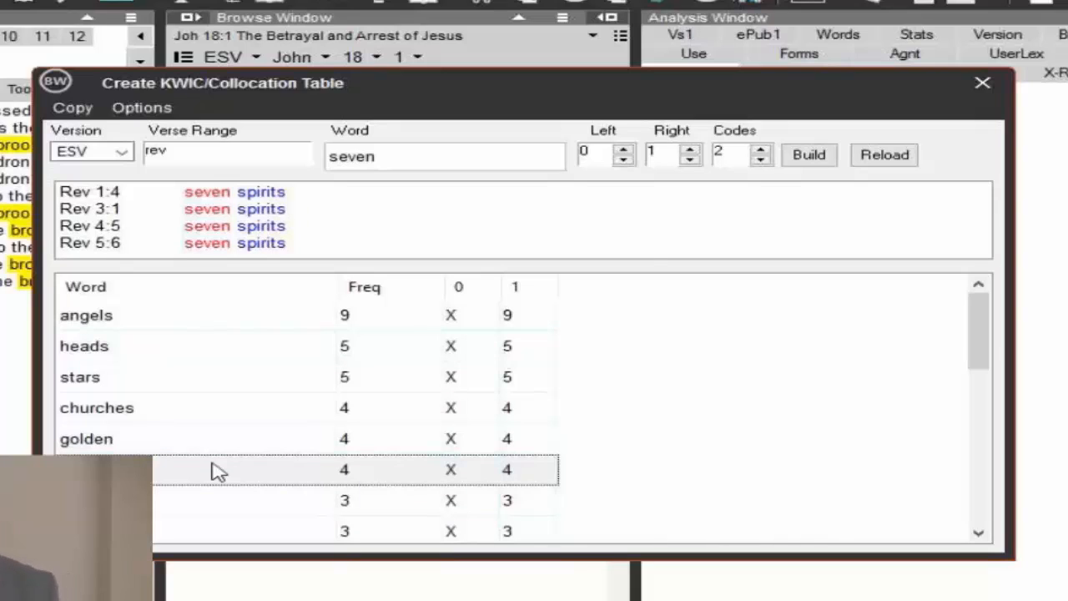
right_click(532, 144)
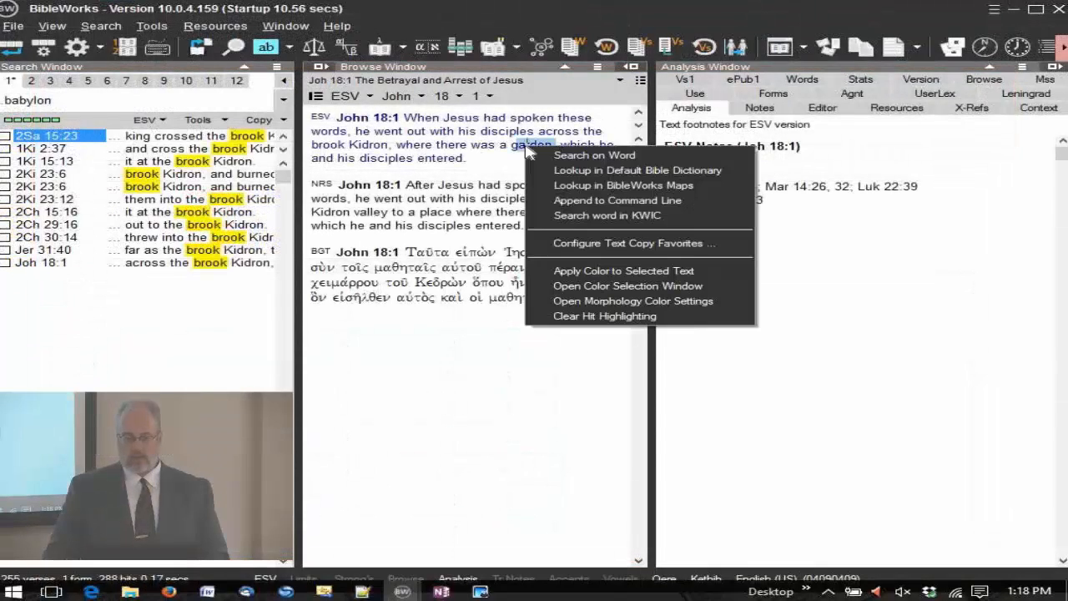
mouse_move(654, 224)
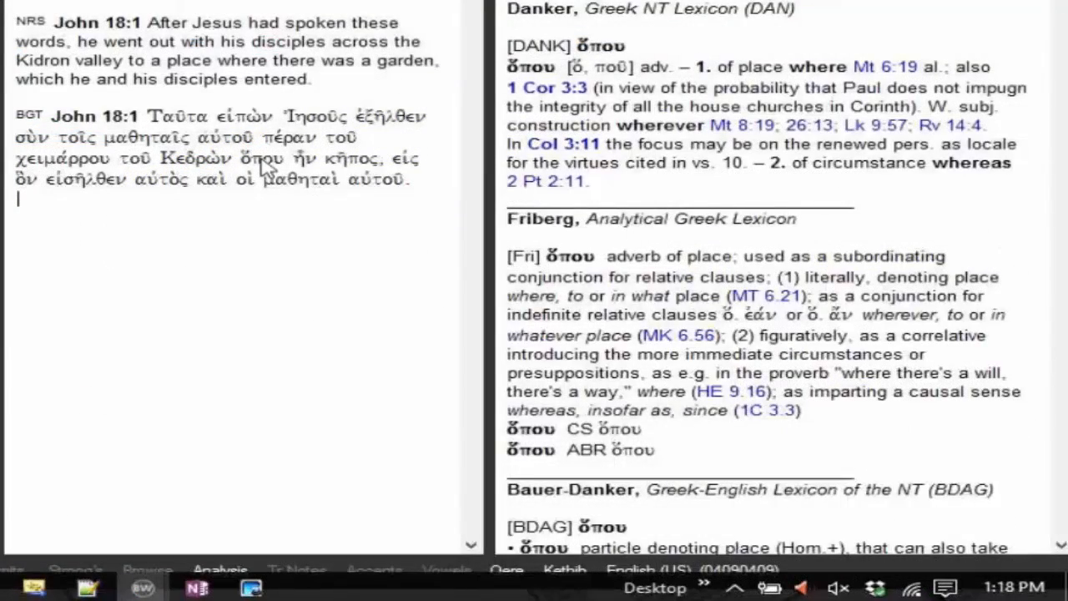
Bring up actions for the Greek word ὅπου in the BGT text of John 18:1
right_click(264, 159)
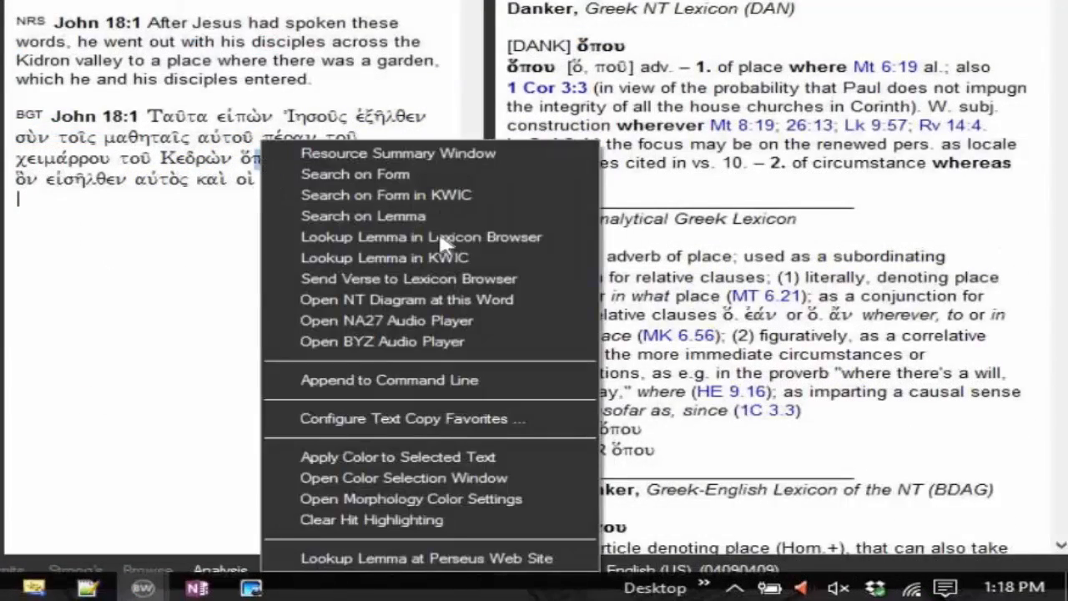
mouse_move(442, 265)
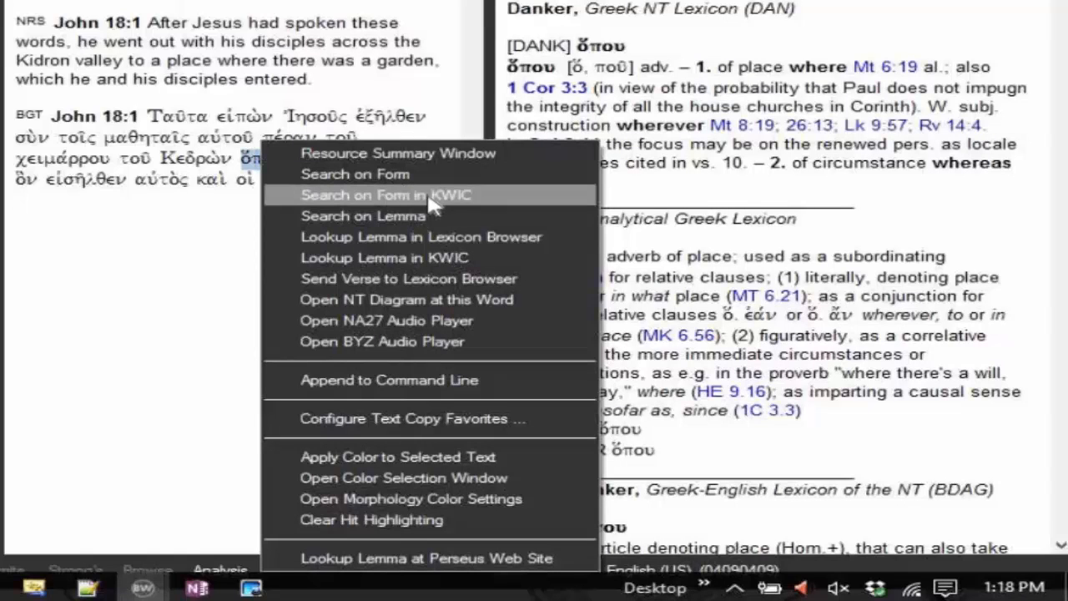
mouse_move(457, 204)
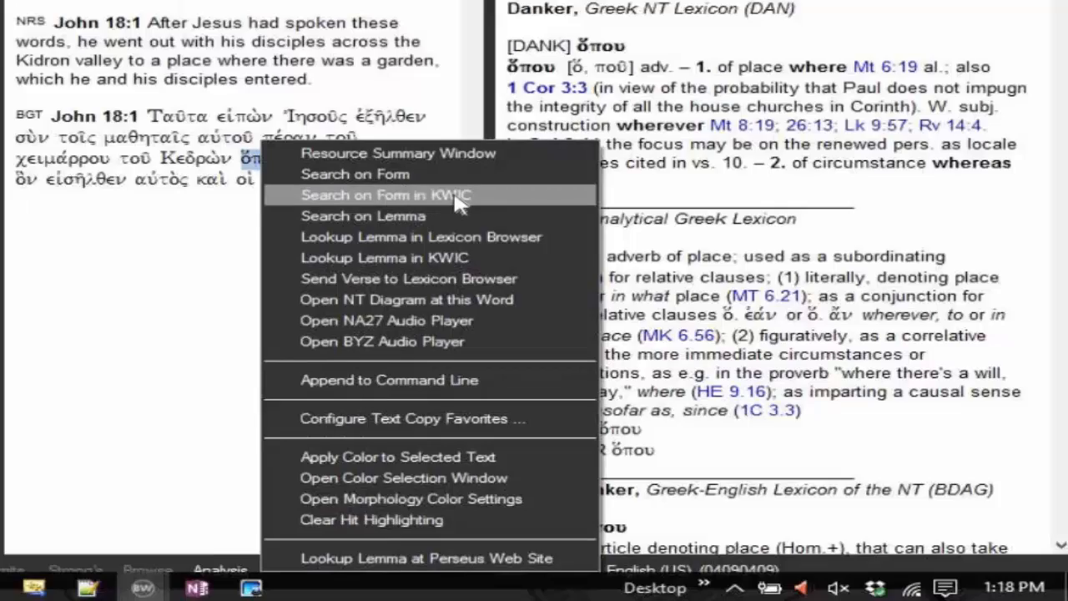